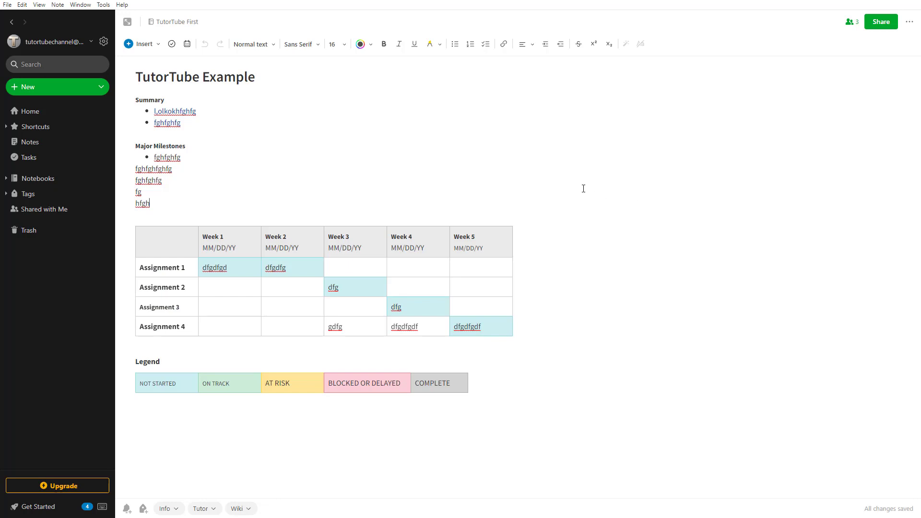
mouse_move(849, 22)
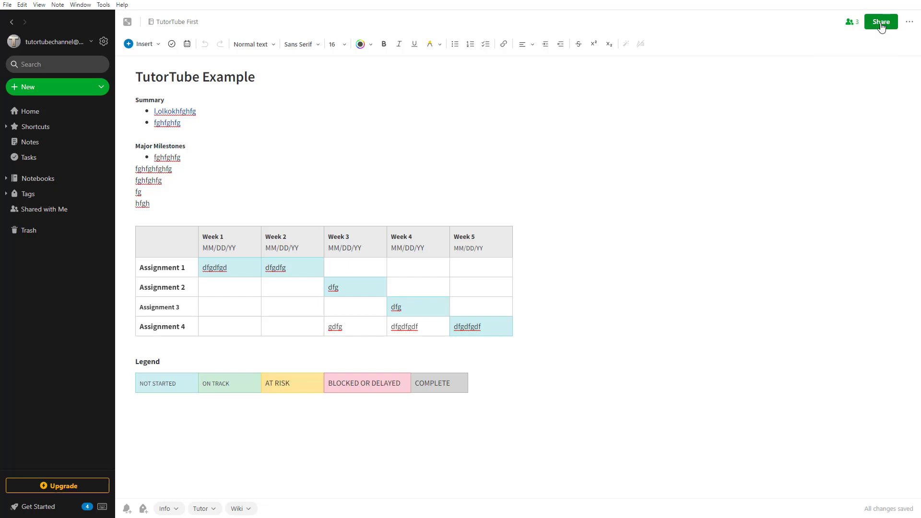
- Show the Share window for the TutorTube Example note with its three collaborators listed
left_click(880, 22)
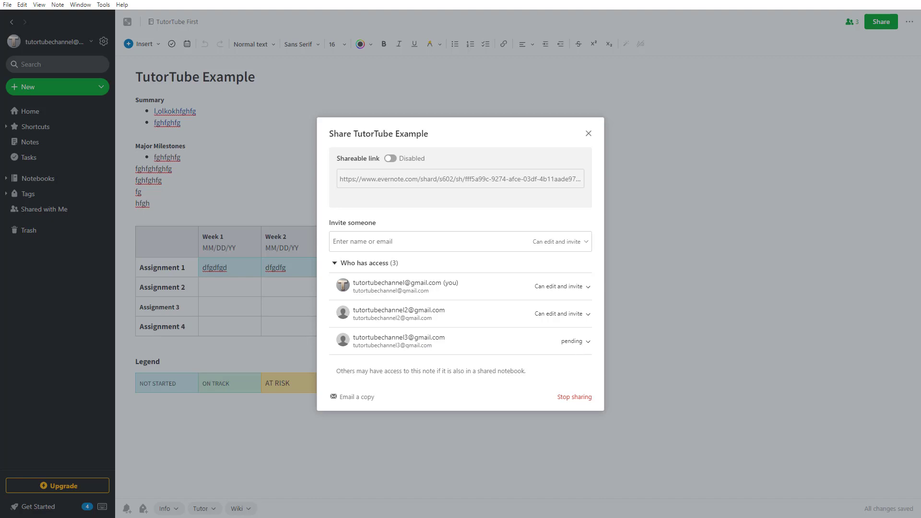
mouse_move(561, 337)
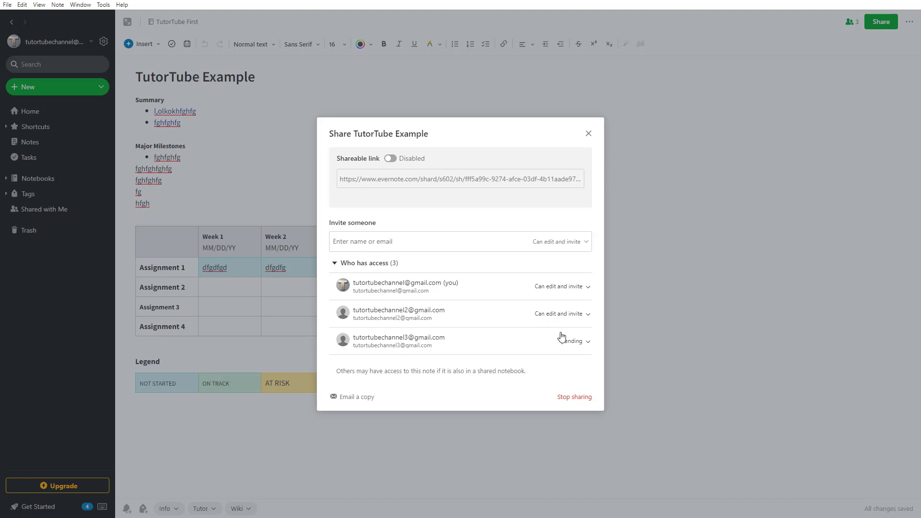
mouse_move(581, 340)
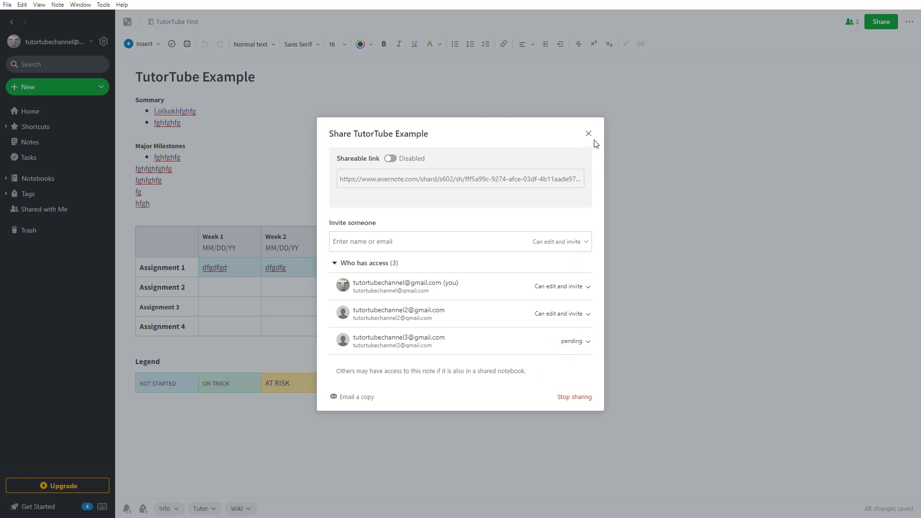
mouse_move(564, 323)
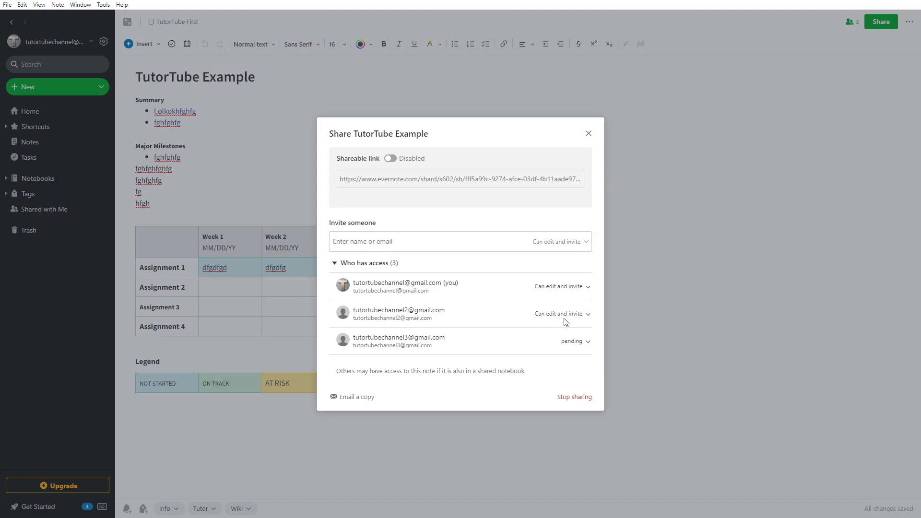
mouse_move(537, 353)
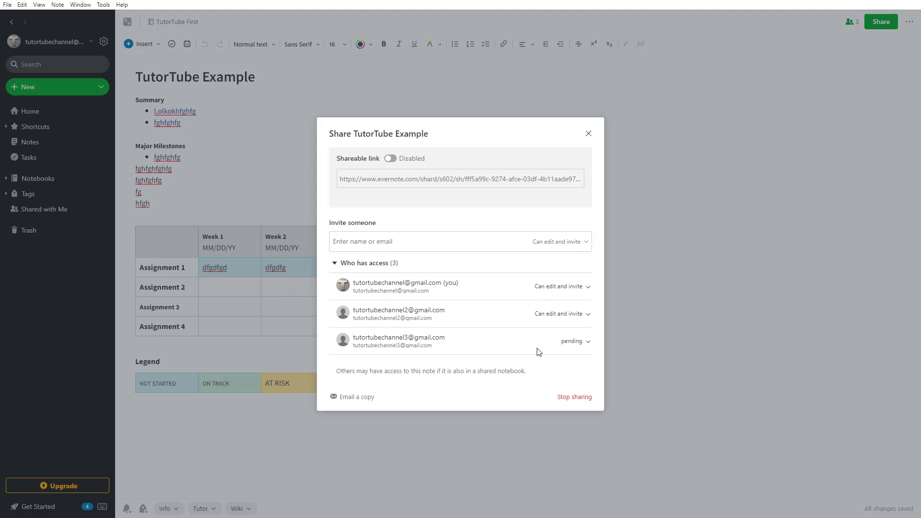
mouse_move(524, 332)
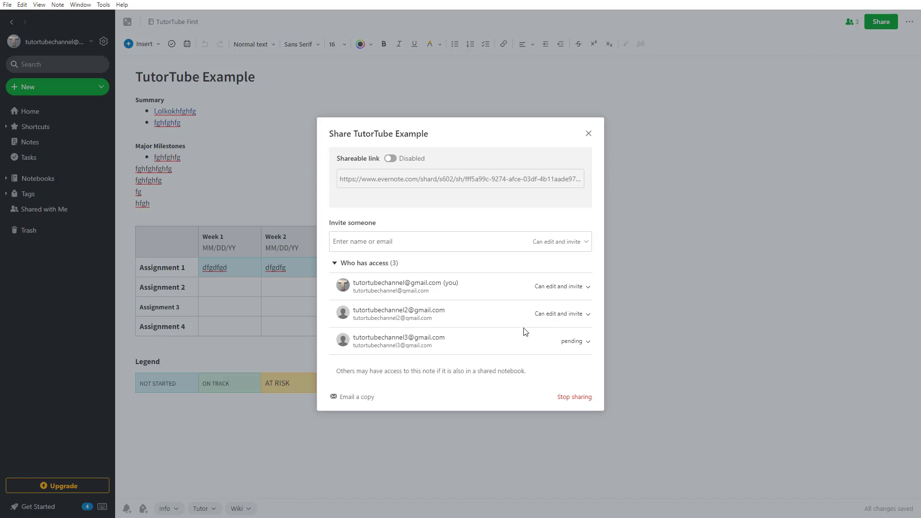
mouse_move(392, 318)
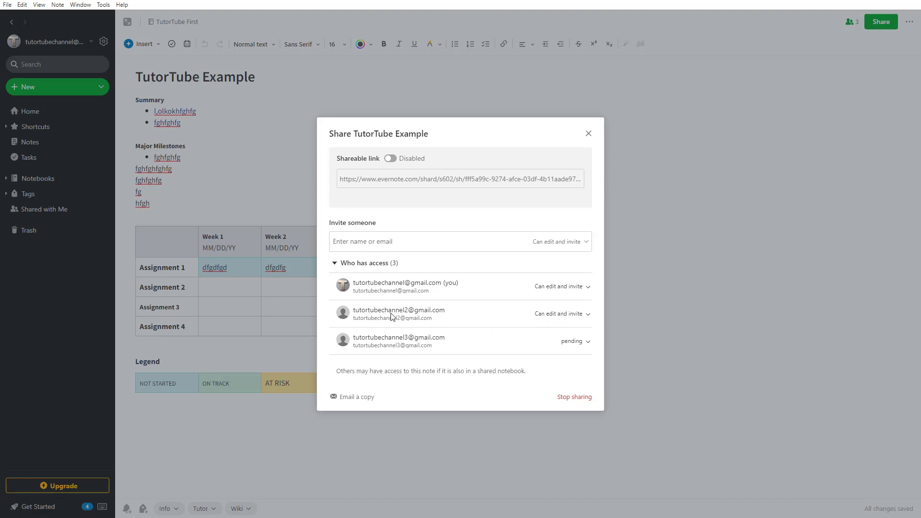
mouse_move(398, 321)
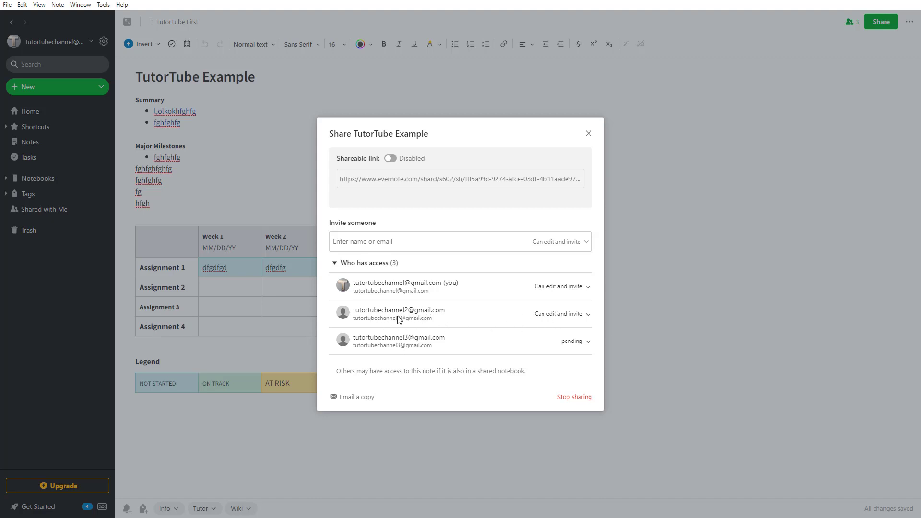
- Set the second collaborator's permission to Can edit and save the change
left_click(563, 313)
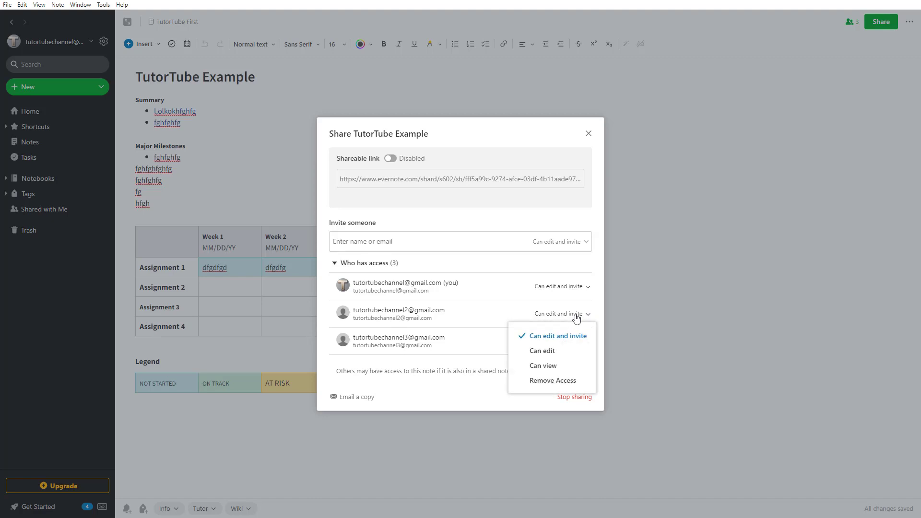
left_click(540, 351)
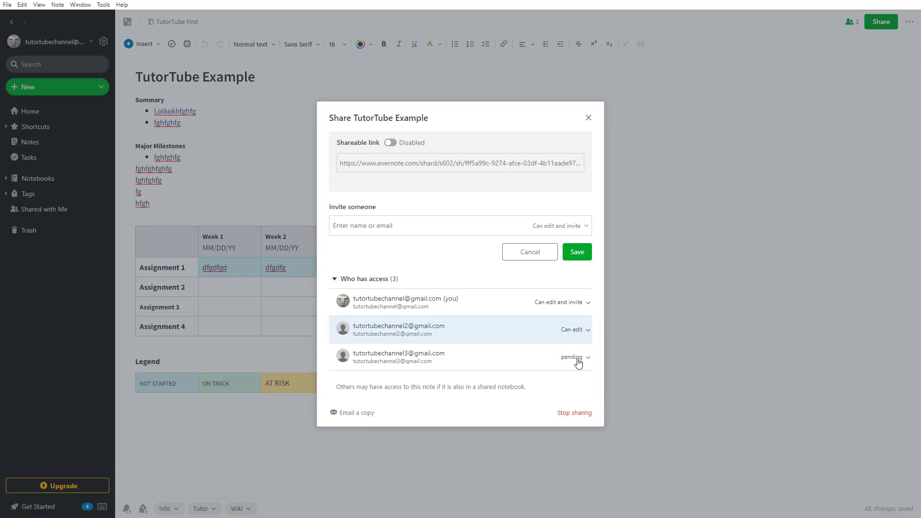
mouse_move(583, 277)
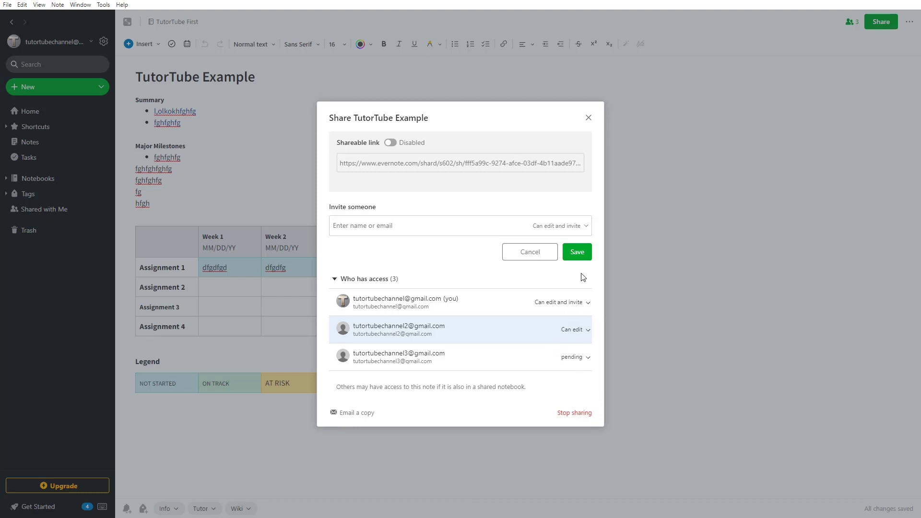
mouse_move(576, 253)
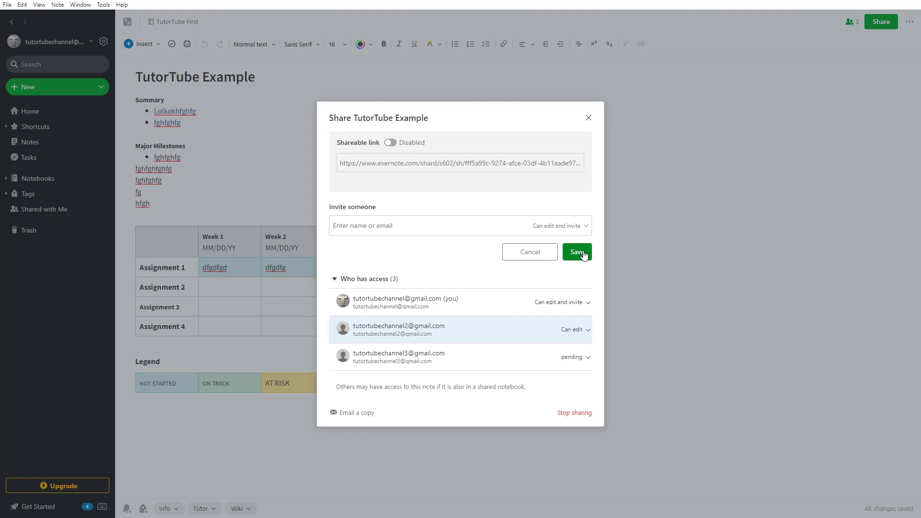
left_click(576, 252)
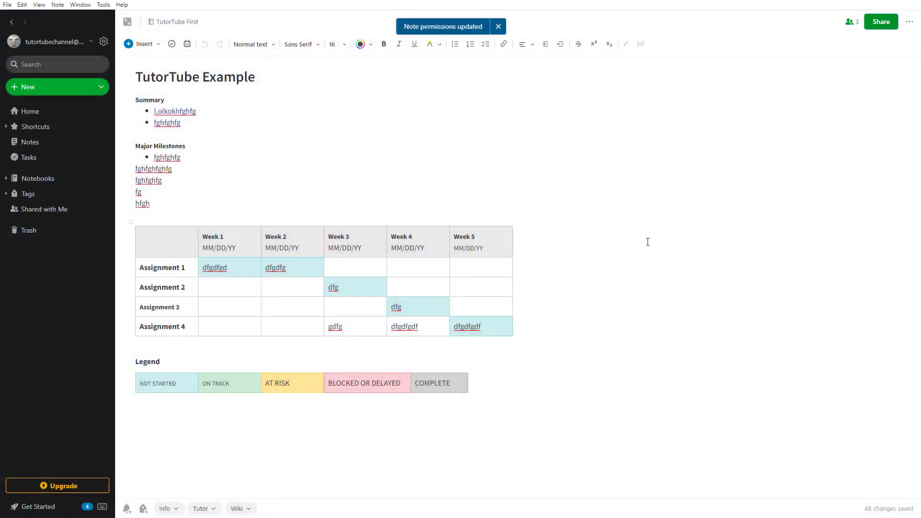
left_click(498, 26)
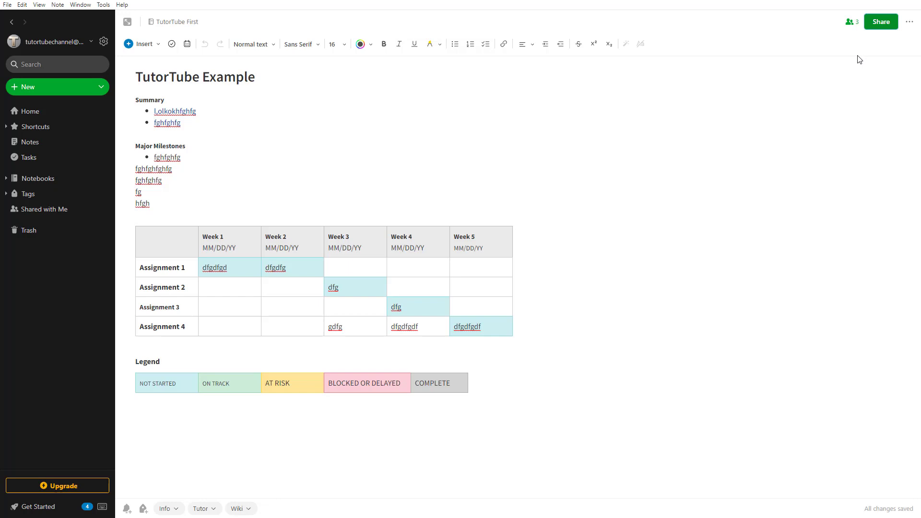
mouse_move(850, 22)
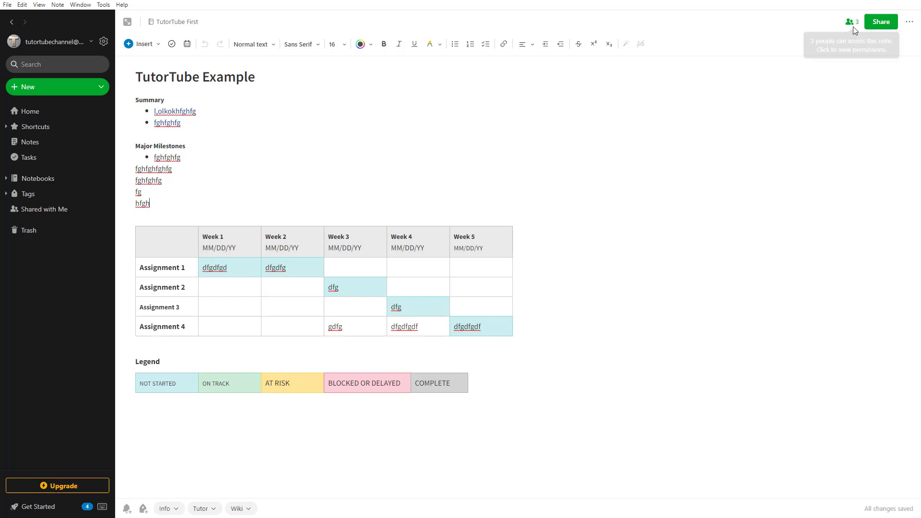
- Set the second collaborator's permission to Can view and save it
left_click(849, 22)
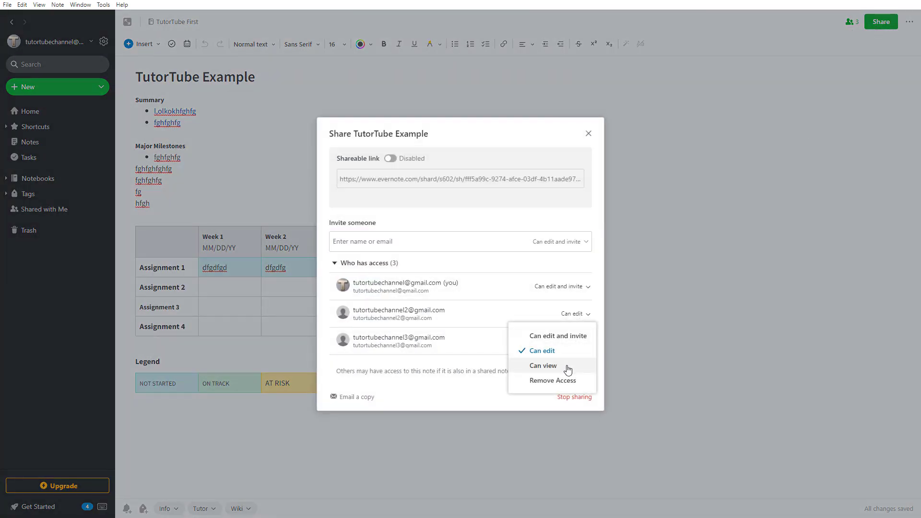
left_click(543, 366)
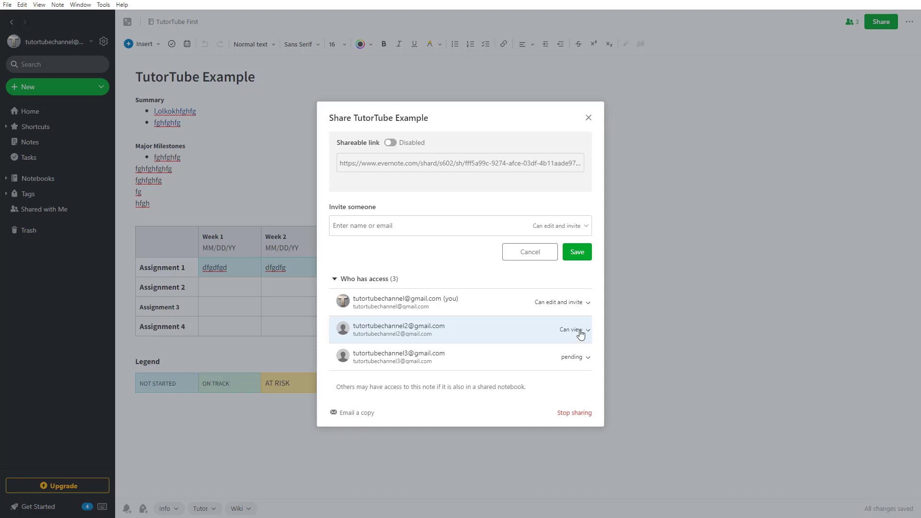
left_click(588, 117)
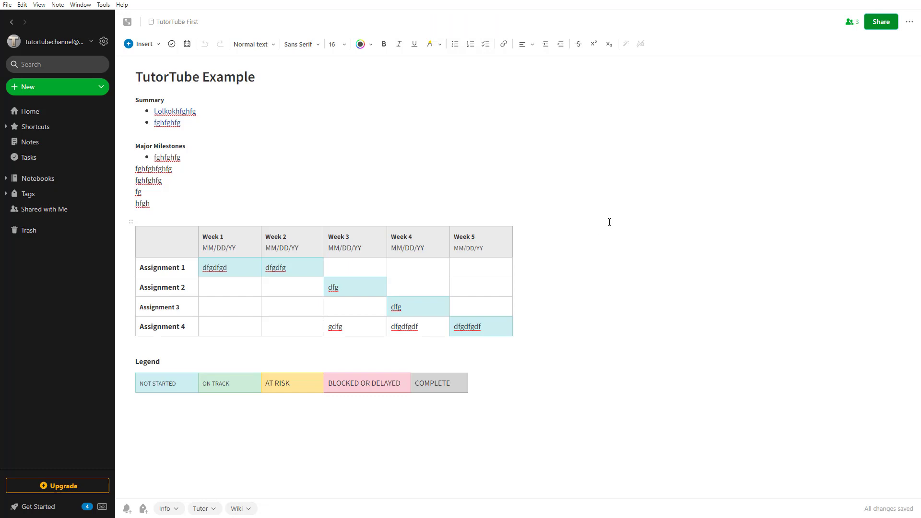
- Remove the second collaborator's access, leaving two people on TutorTube Example
left_click(881, 22)
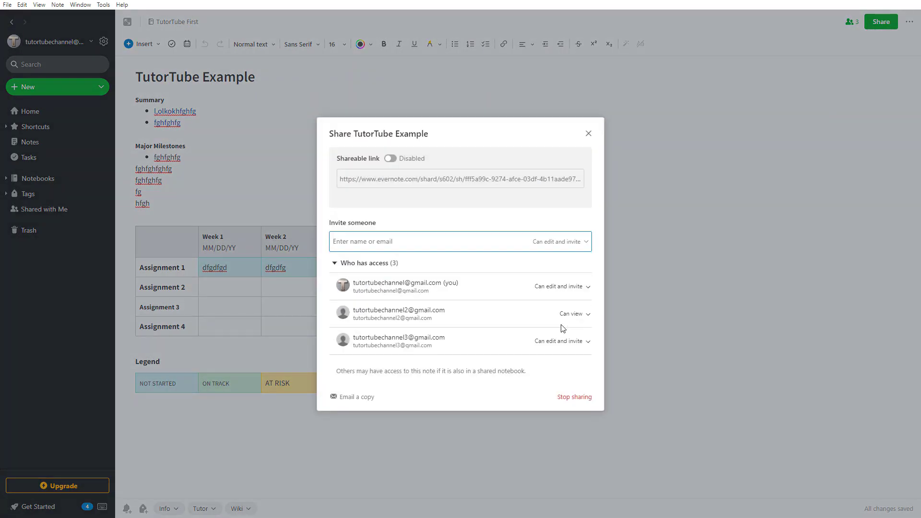
left_click(574, 313)
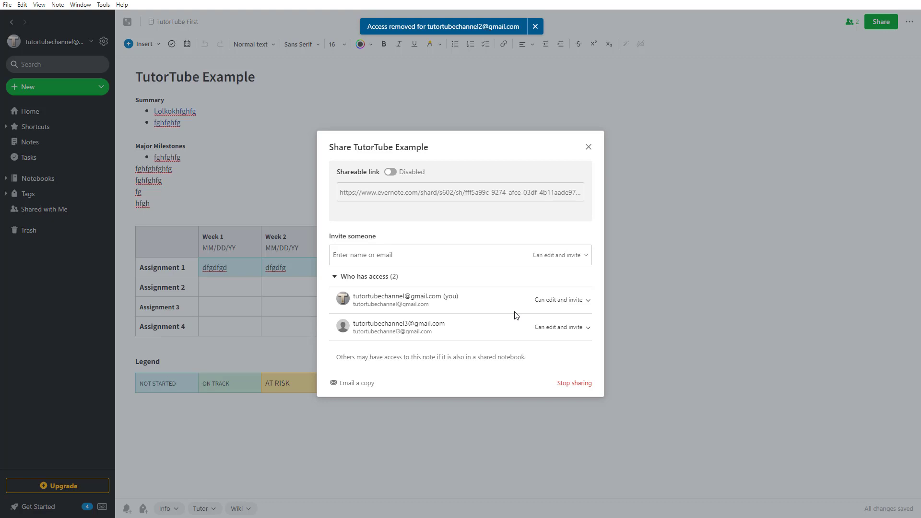
left_click(534, 26)
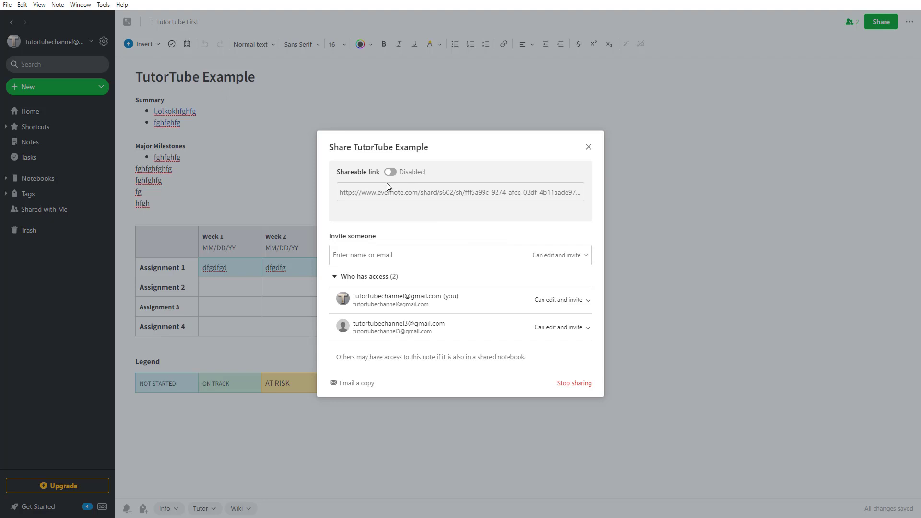
left_click(391, 171)
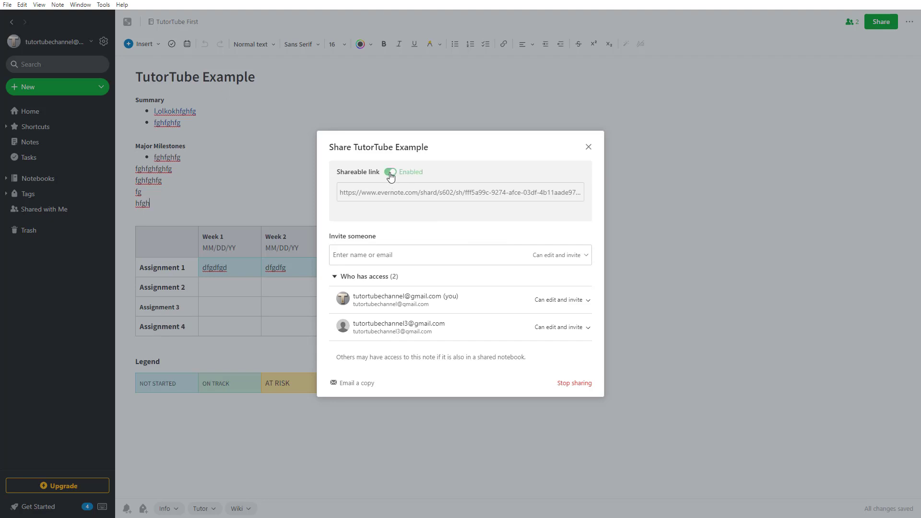
left_click(391, 172)
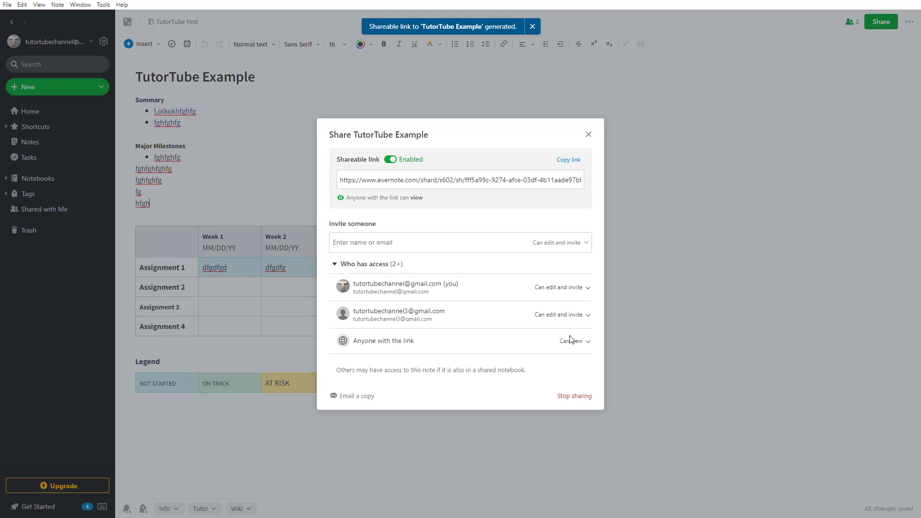
left_click(574, 341)
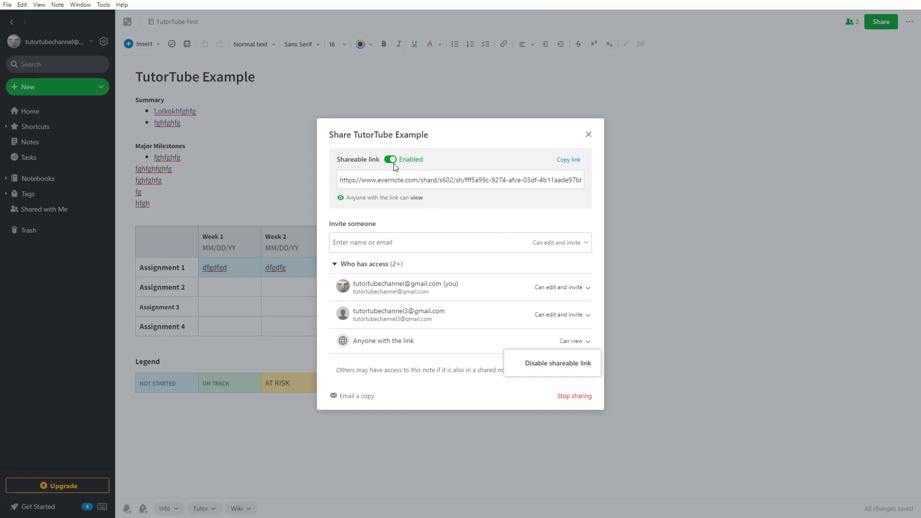
left_click(390, 159)
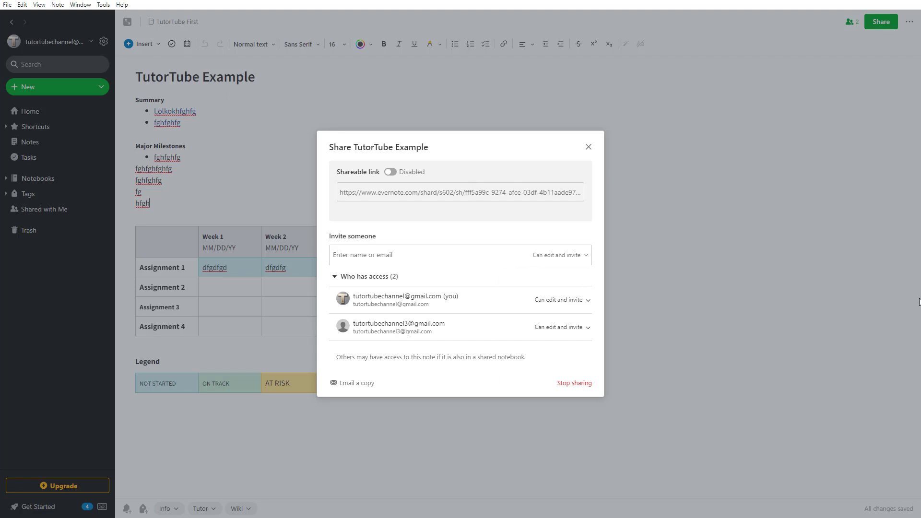
mouse_move(747, 250)
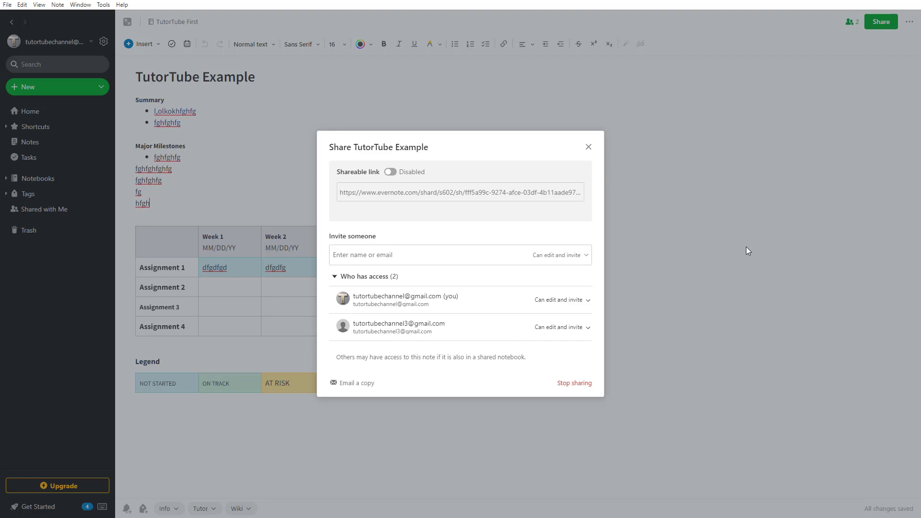
mouse_move(758, 285)
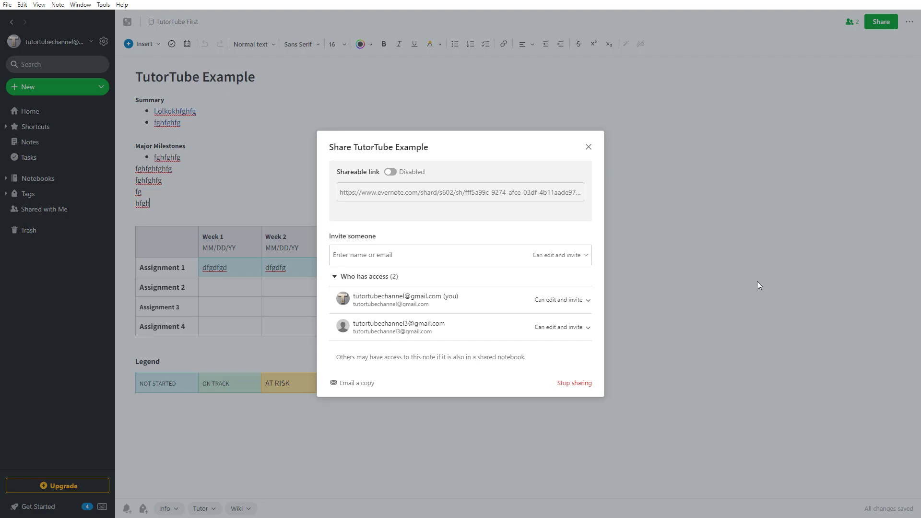